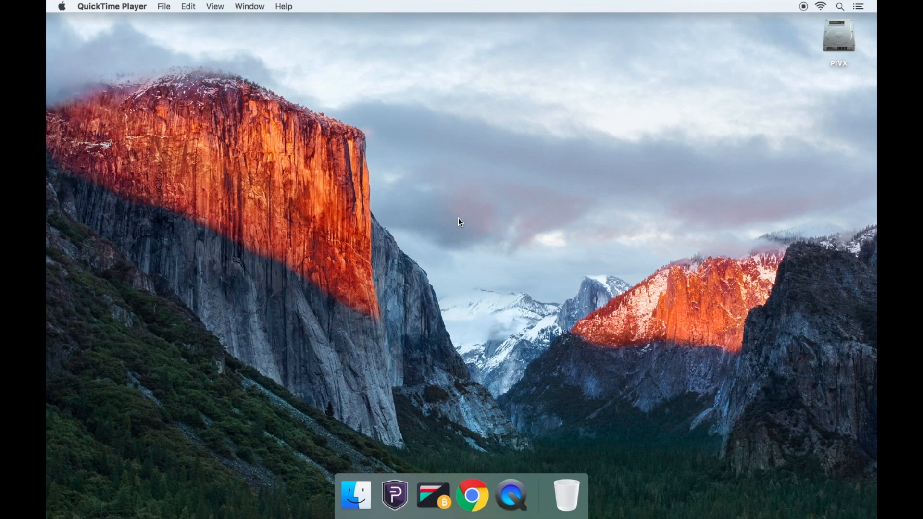
pyautogui.moveTo(466, 274)
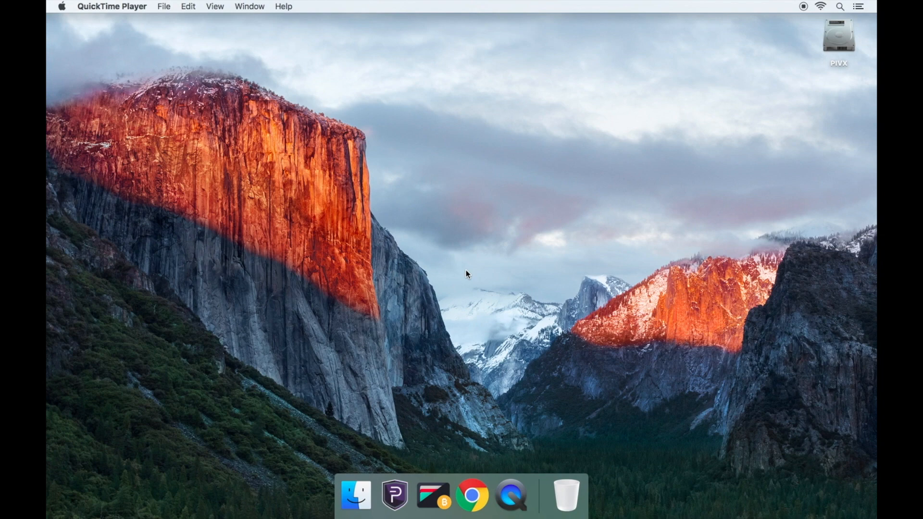
pyautogui.click(473, 494)
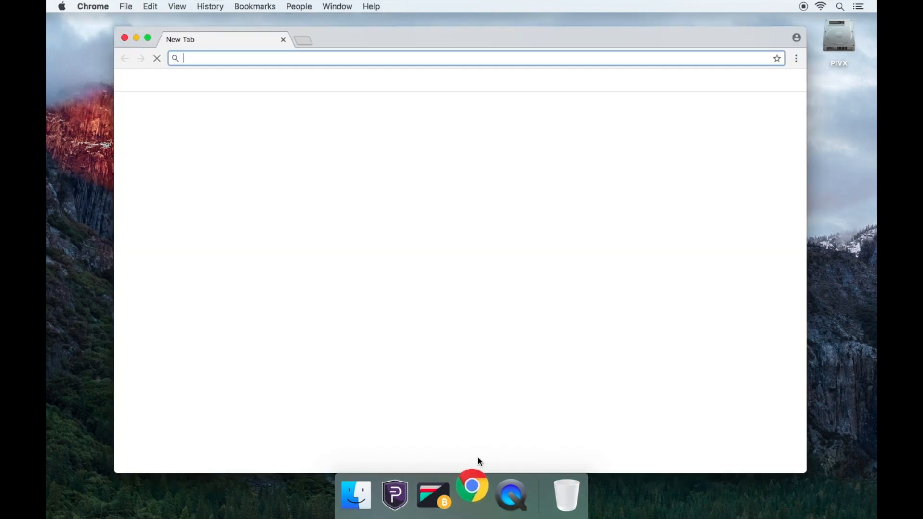
pyautogui.write('www')
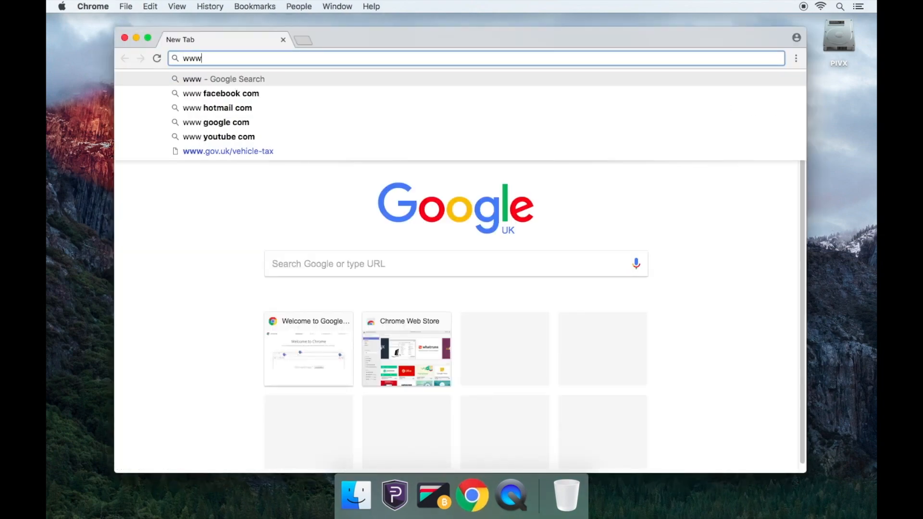
pyautogui.press('Return')
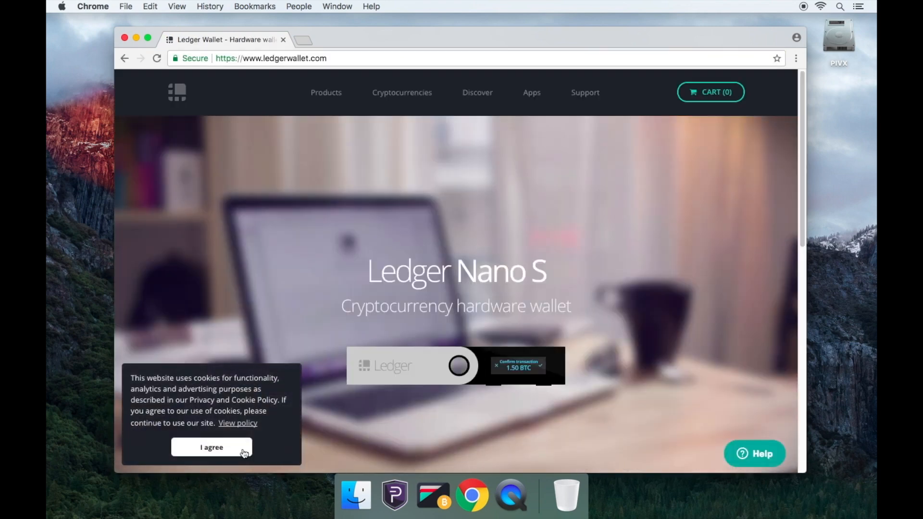
pyautogui.click(211, 446)
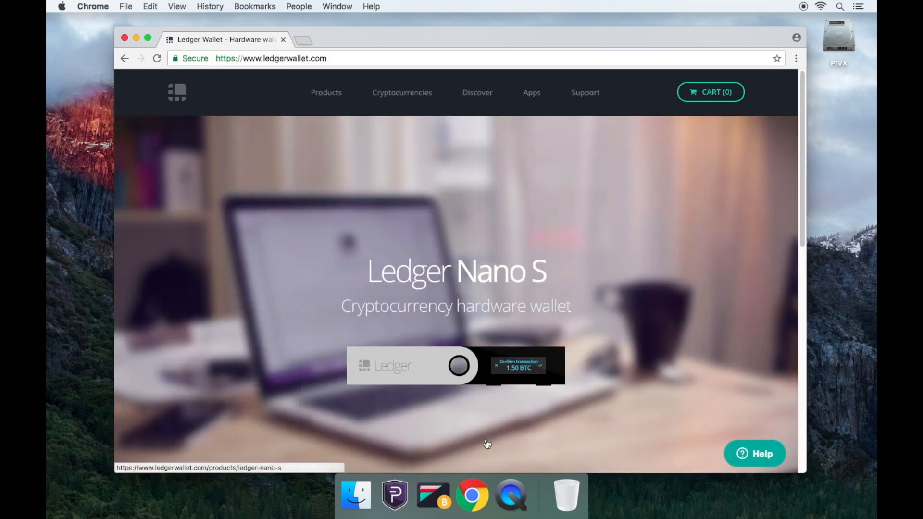
pyautogui.moveTo(524, 207)
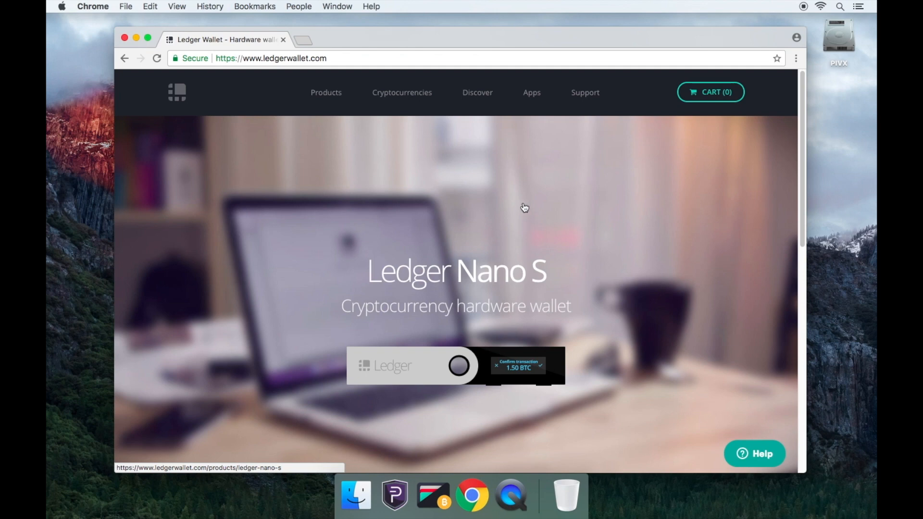
# - Navigate from the Ledger Apps page to Ledger Manager's Get the app download section
pyautogui.click(530, 92)
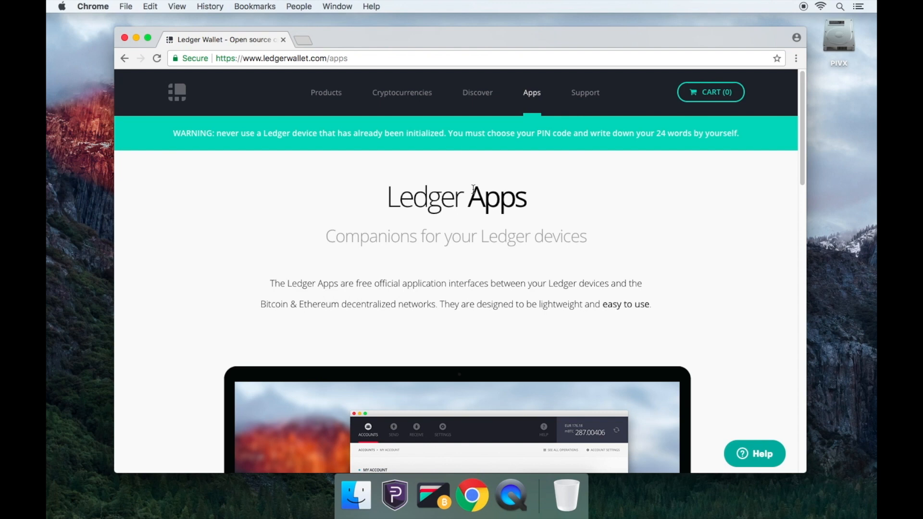
pyautogui.scroll(-3)
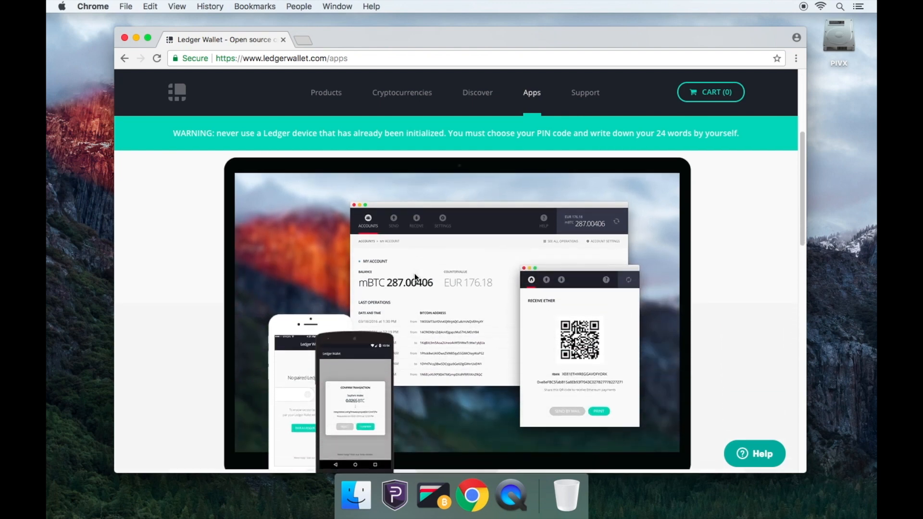
pyautogui.scroll(-3)
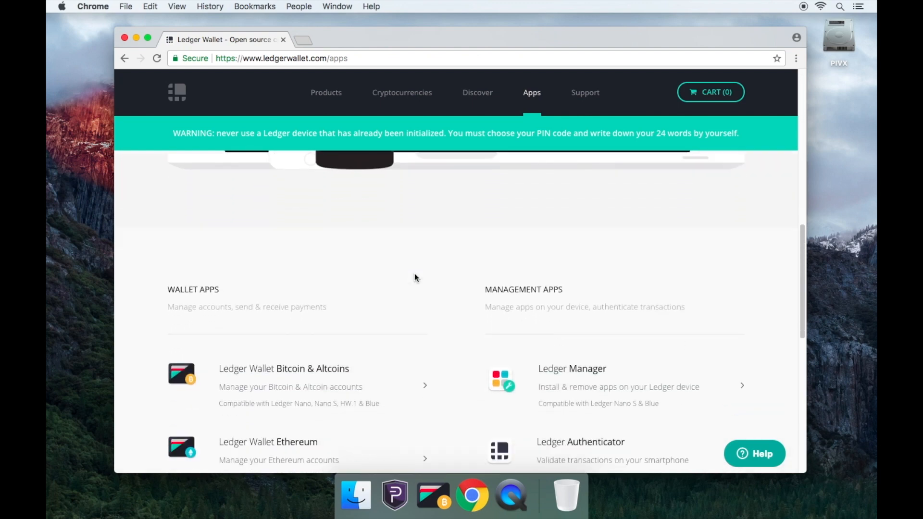
pyautogui.scroll(-3)
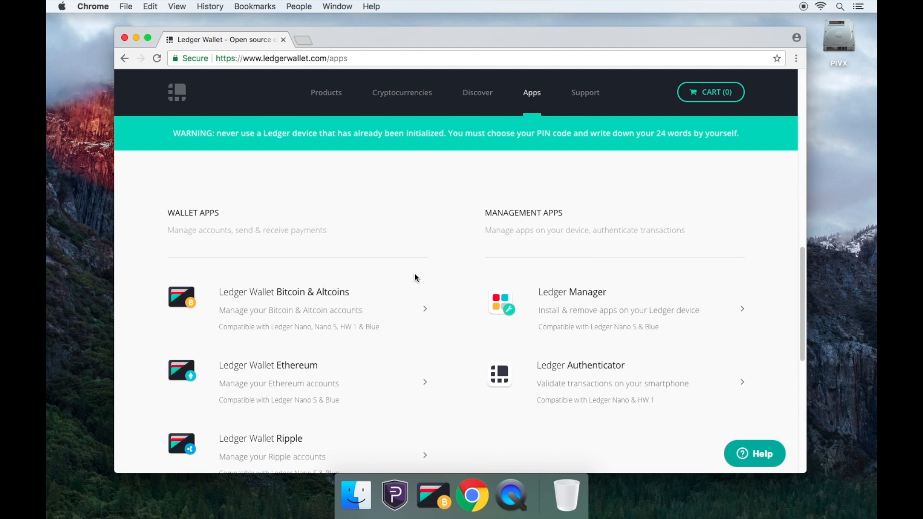
pyautogui.moveTo(501, 302)
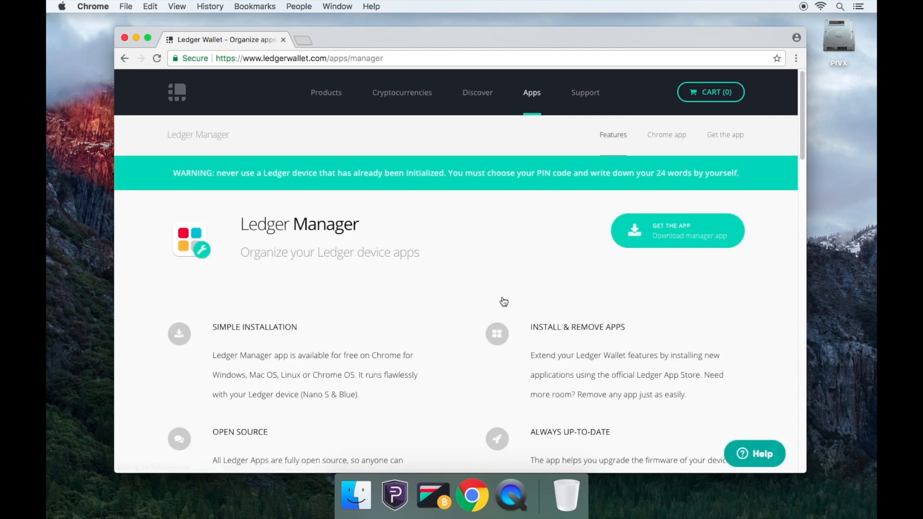
pyautogui.moveTo(652, 246)
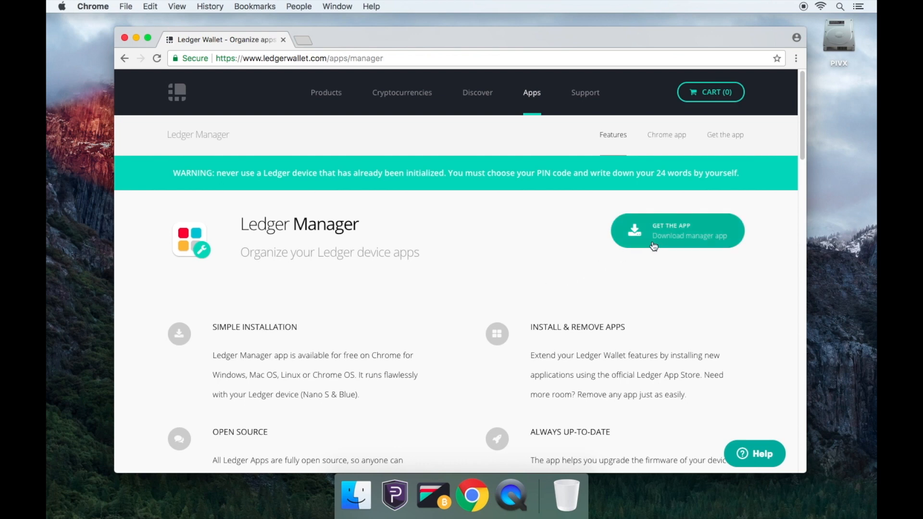
pyautogui.click(676, 230)
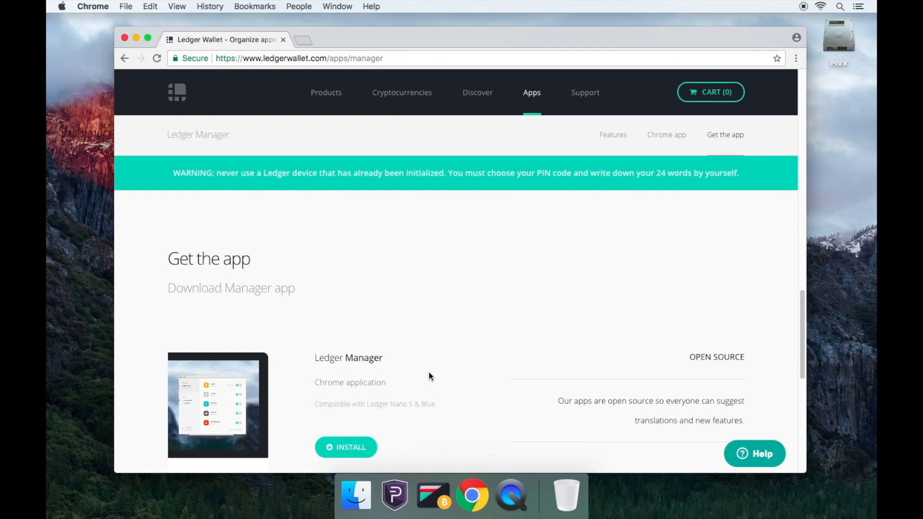
# - Install the Ledger Manager Chrome app from the Web Store, confirming Add app
pyautogui.click(345, 446)
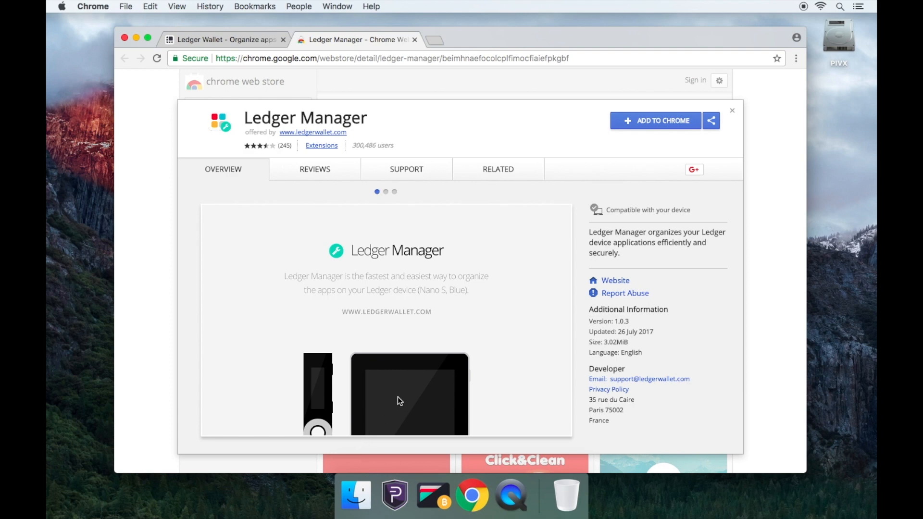
pyautogui.moveTo(638, 122)
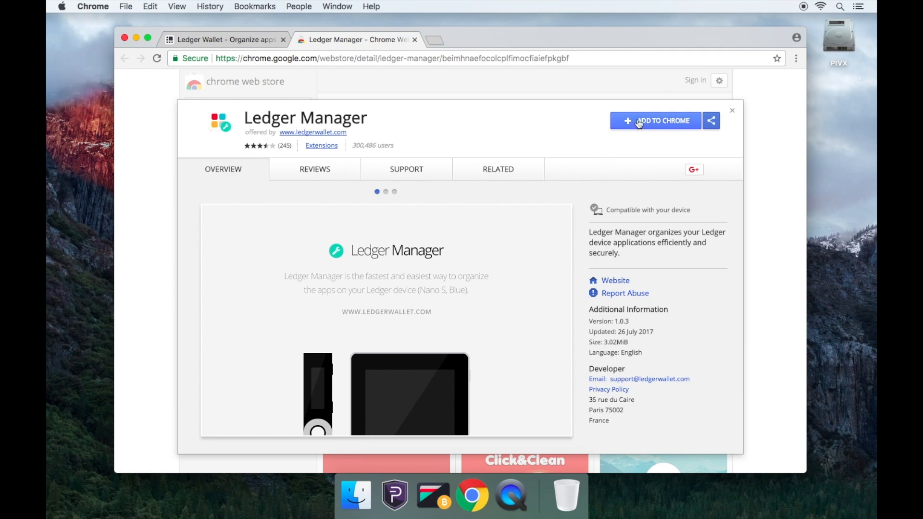
pyautogui.click(655, 121)
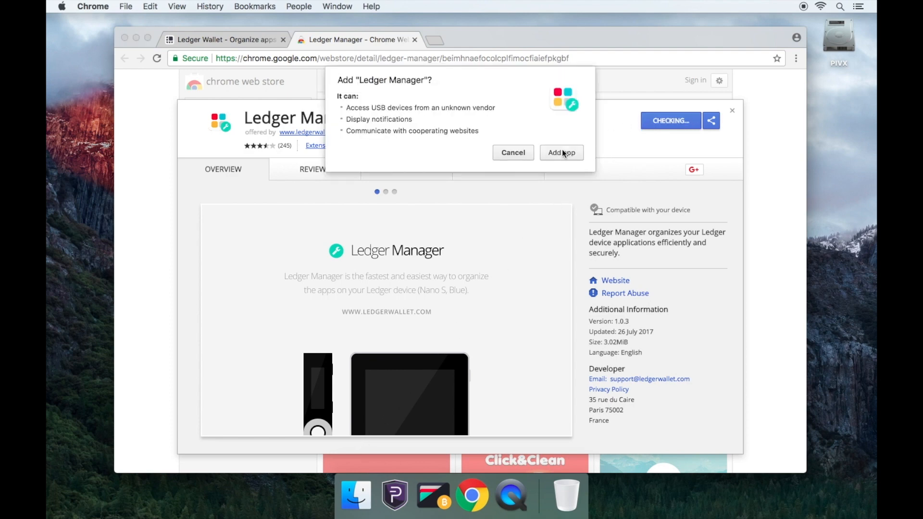
pyautogui.click(560, 152)
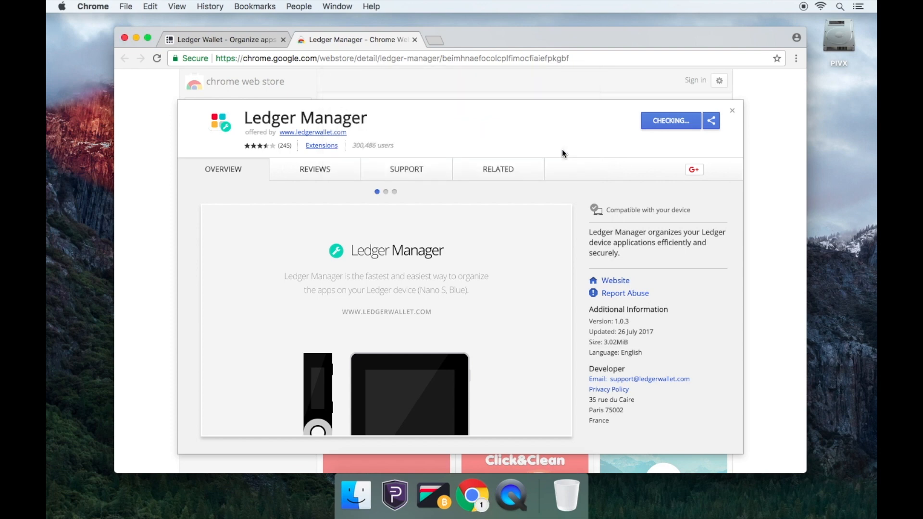
pyautogui.click(433, 39)
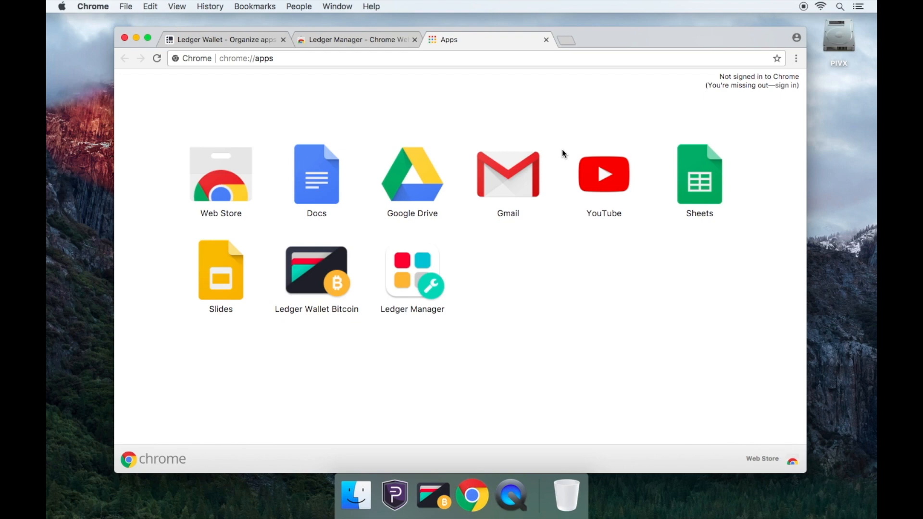
pyautogui.moveTo(460, 239)
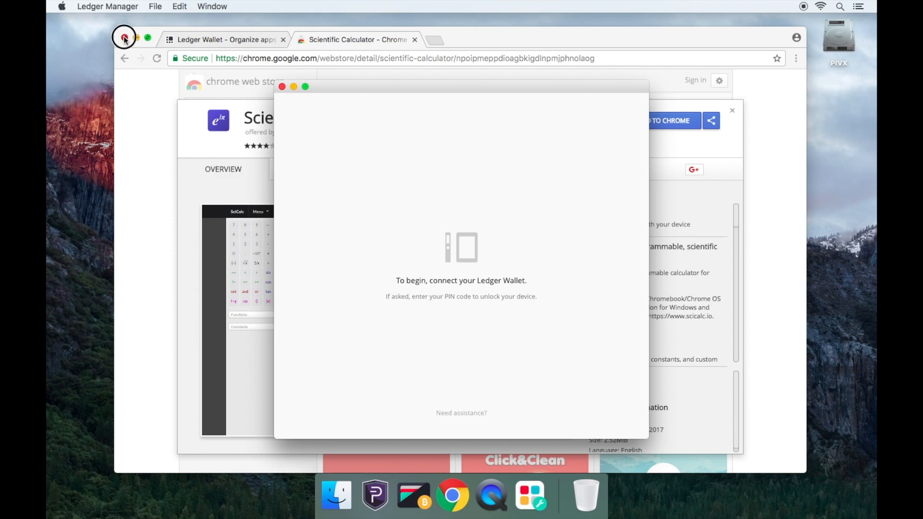
# - Close the Chrome window, leaving Ledger Manager running in its own window
pyautogui.click(124, 37)
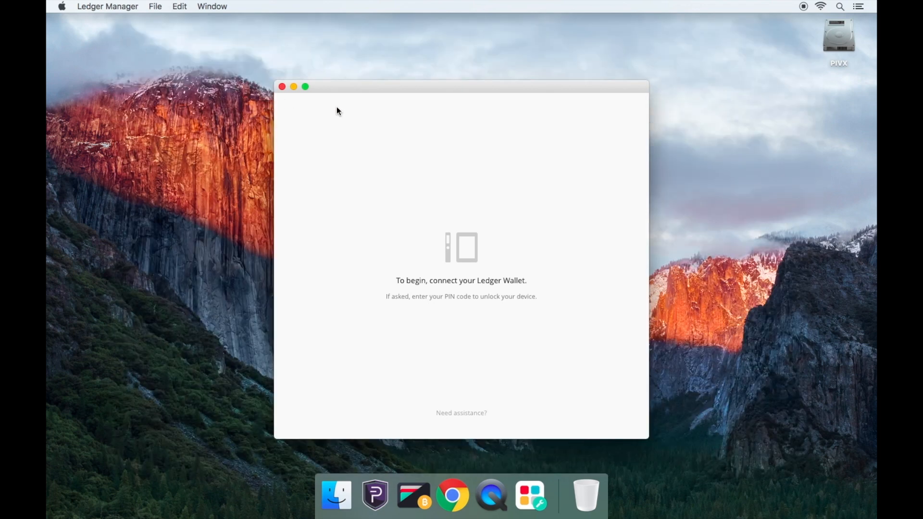
pyautogui.moveTo(385, 73)
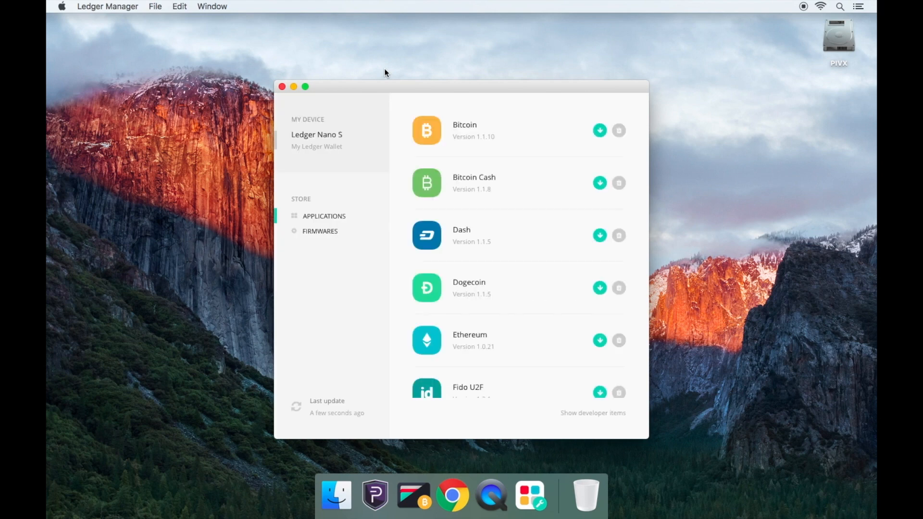
pyautogui.moveTo(477, 110)
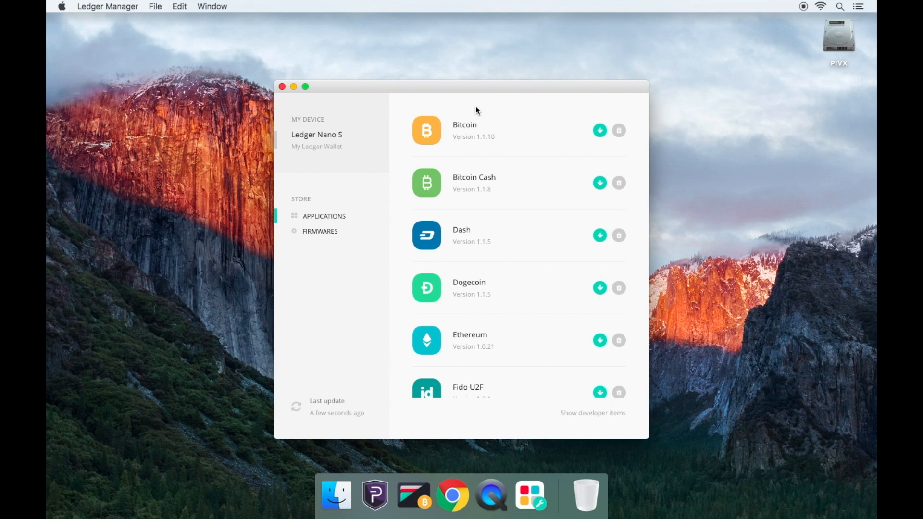
# - Install PIVX from the Applications list onto the Nano S, then close Ledger Manager
pyautogui.scroll(-3)
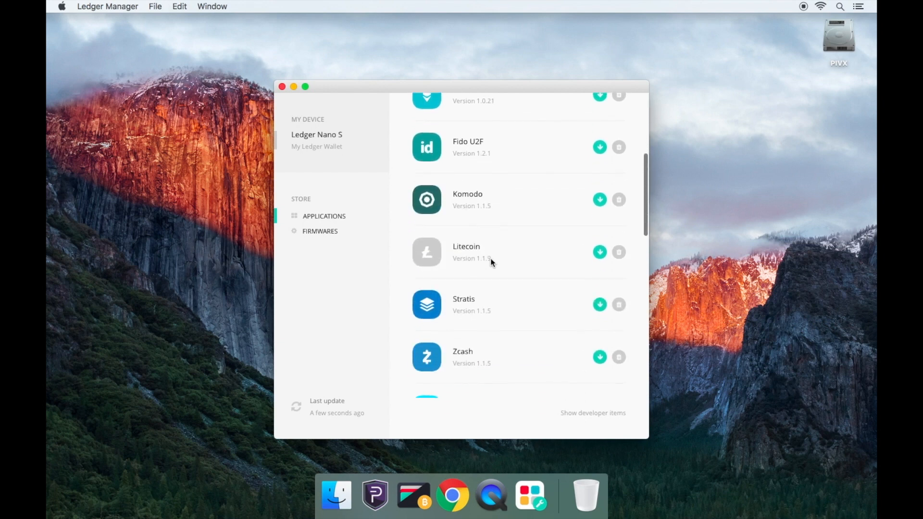
pyautogui.scroll(-3)
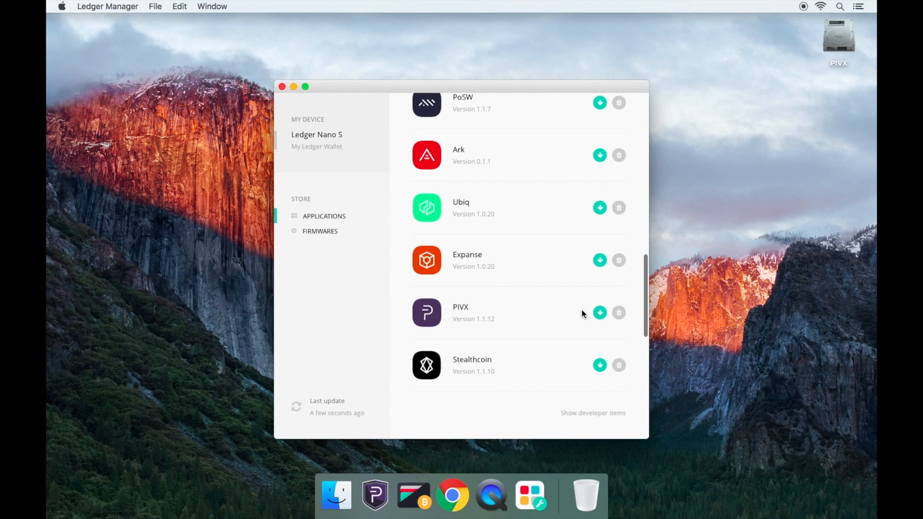
pyautogui.click(599, 312)
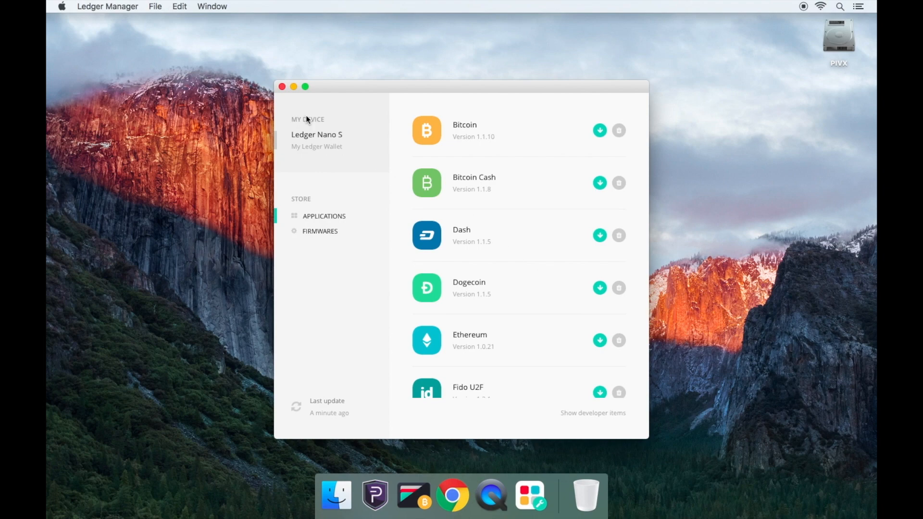
pyautogui.click(281, 87)
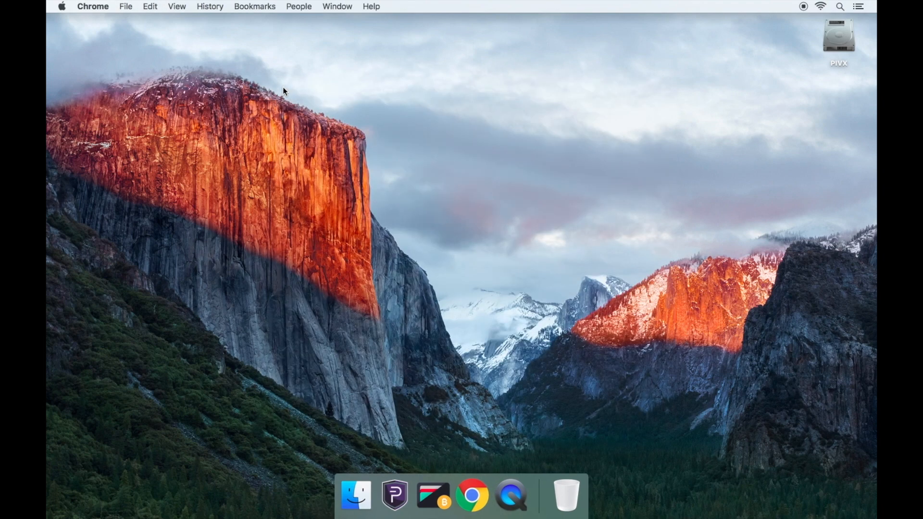
pyautogui.moveTo(433, 494)
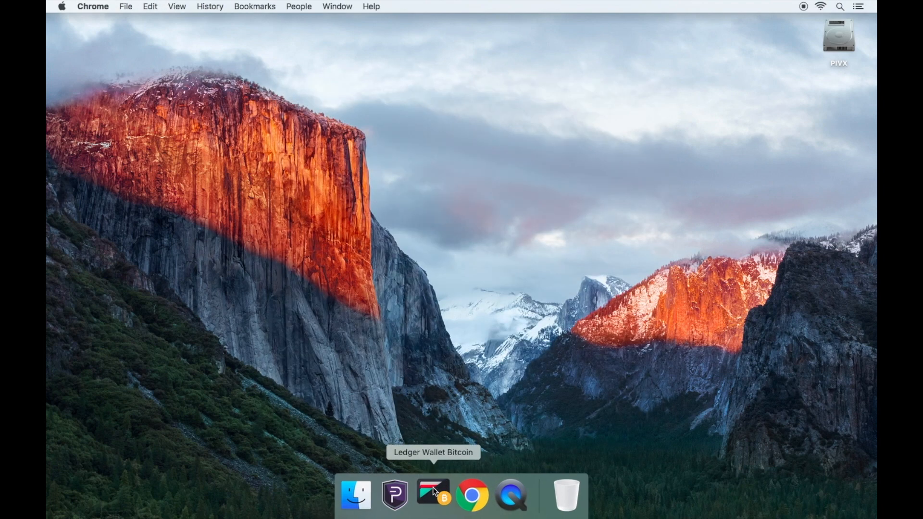
# - Launch Ledger Wallet Bitcoin from the Dock to view the zero-balance PIVX account
pyautogui.click(433, 495)
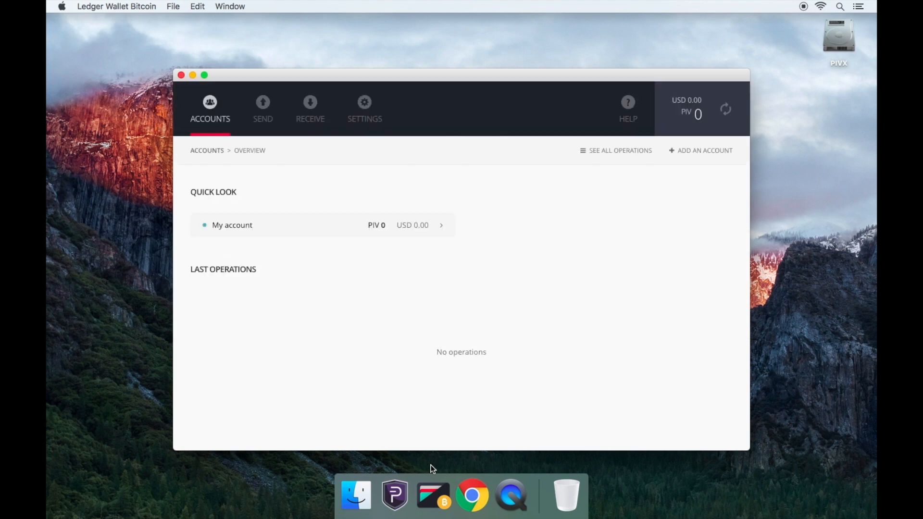
pyautogui.moveTo(370, 229)
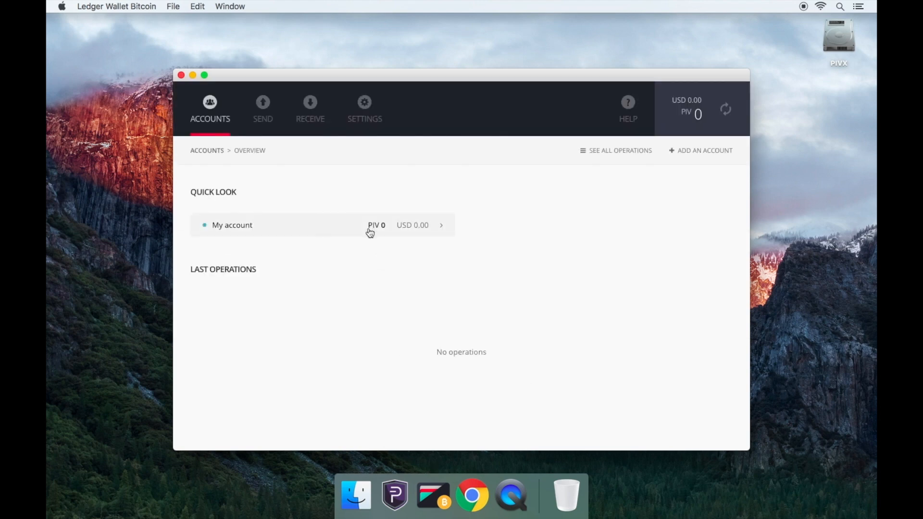
pyautogui.moveTo(506, 222)
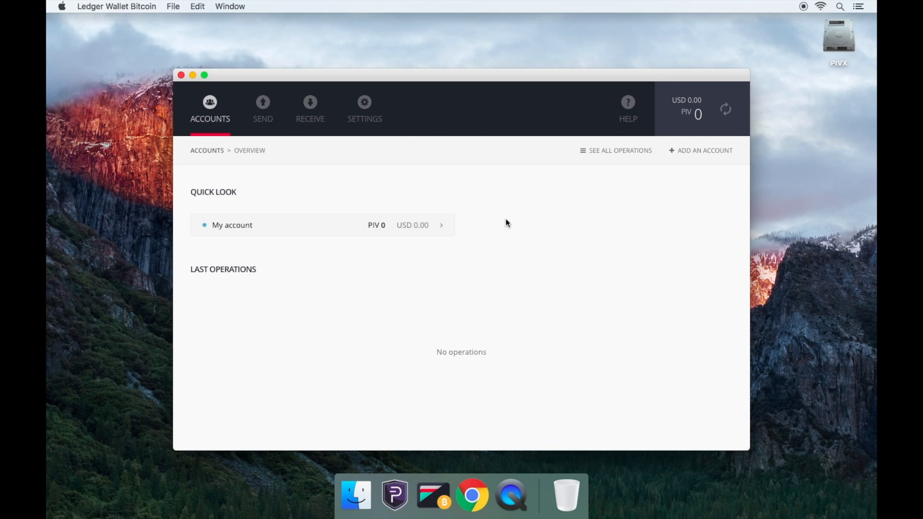
pyautogui.moveTo(689, 121)
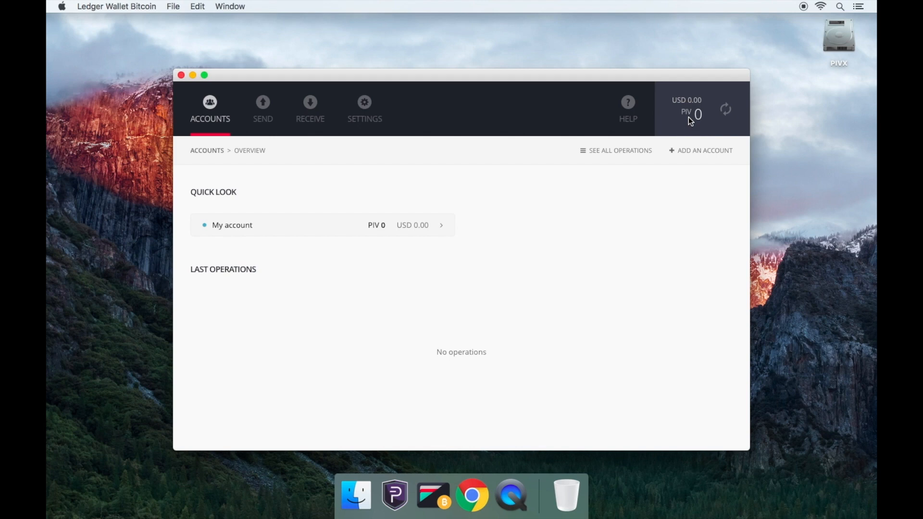
pyautogui.moveTo(606, 180)
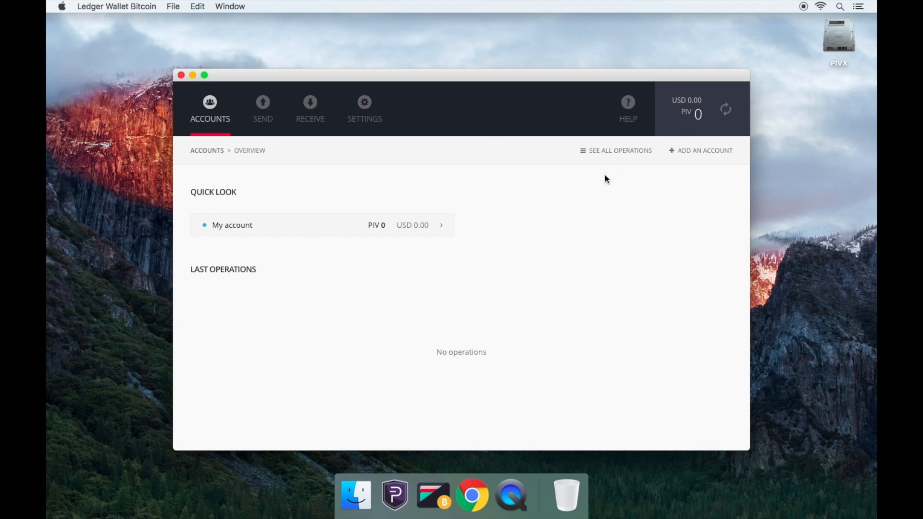